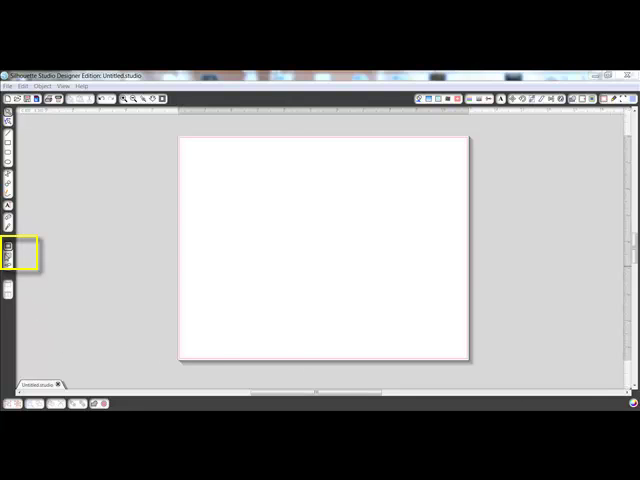
# Show My Library and add a new untitled folder to it.
pyautogui.click(8, 258)
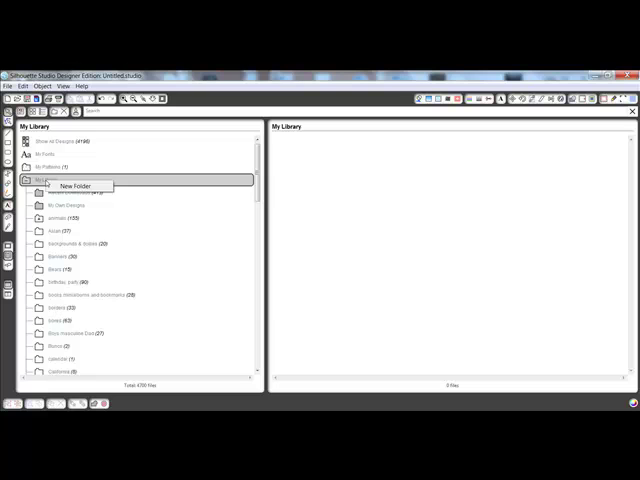
pyautogui.click(76, 186)
pyautogui.write('Total containe')
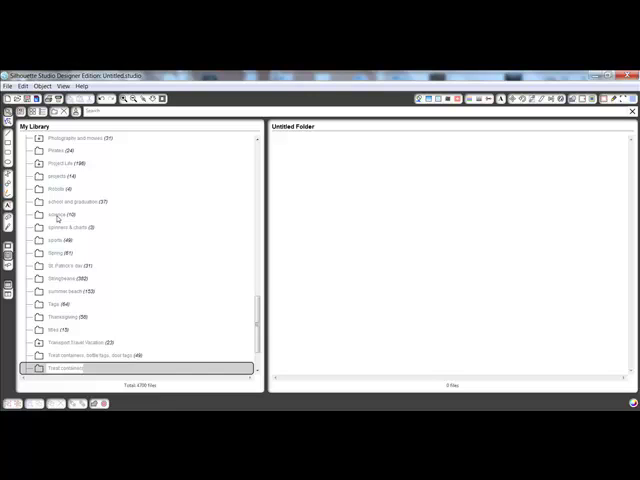
pyautogui.moveTo(202, 260)
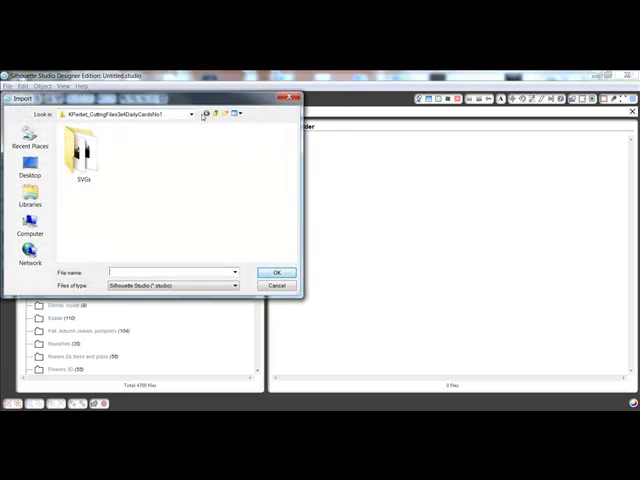
# Import an SVG cut design from the downloaded folder into the library.
pyautogui.click(196, 114)
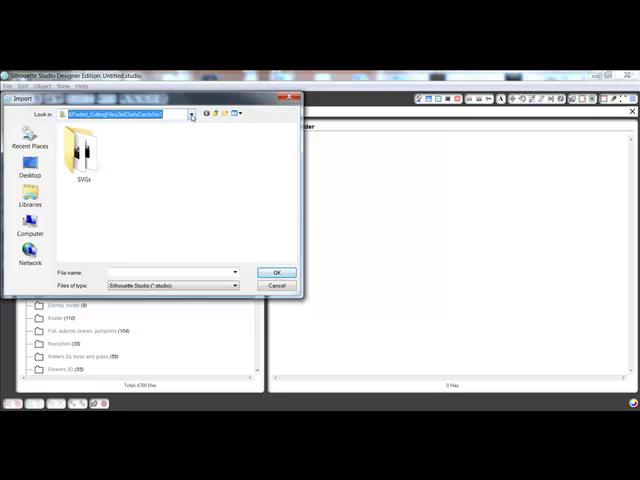
pyautogui.click(234, 284)
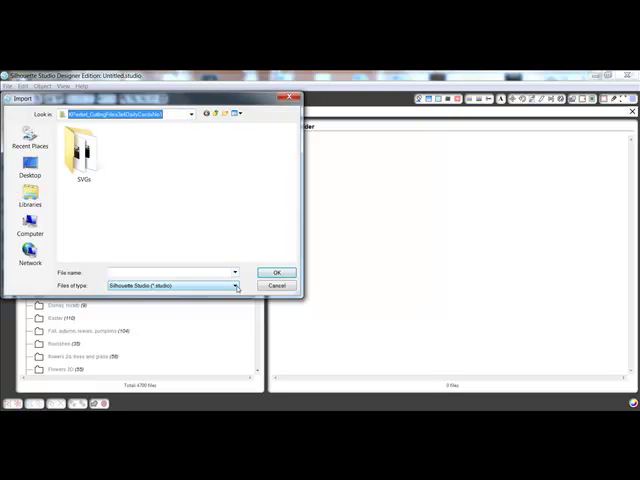
pyautogui.click(236, 286)
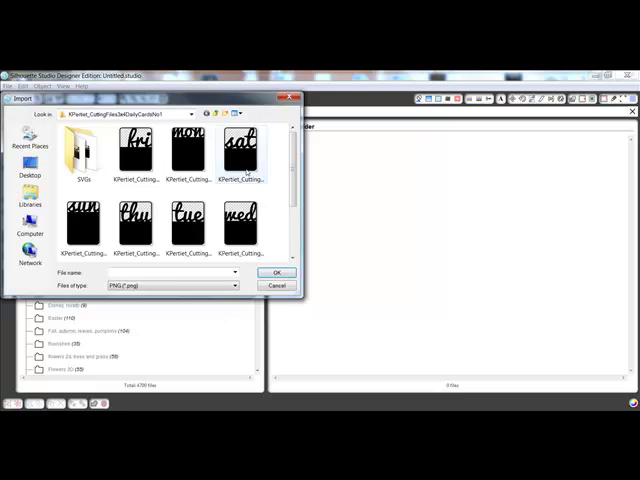
pyautogui.click(240, 150)
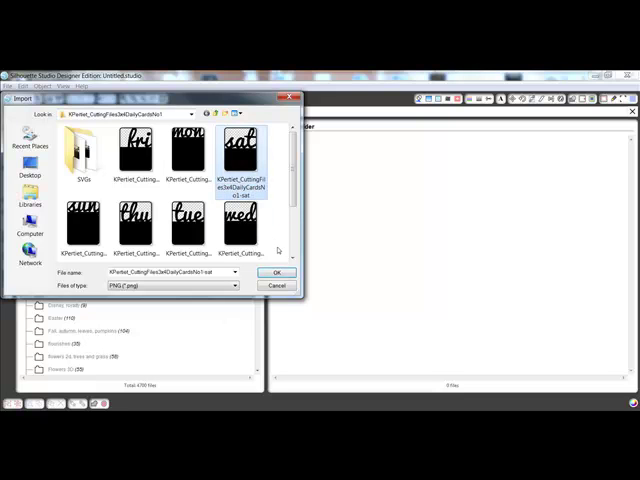
pyautogui.click(276, 272)
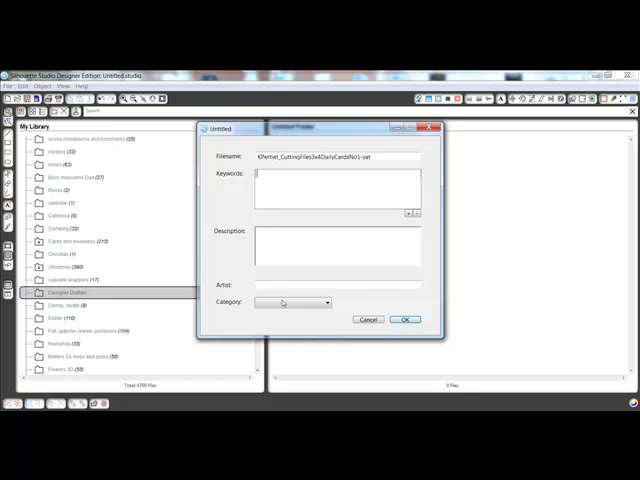
# Assign a cut category to the design so it lands in My Own Designs.
pyautogui.click(324, 302)
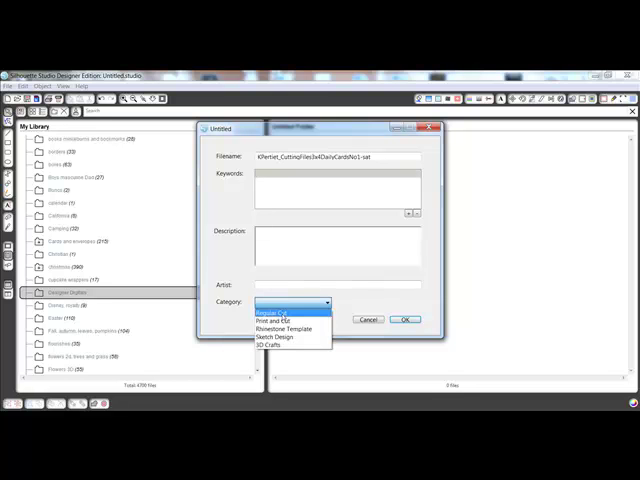
pyautogui.click(278, 304)
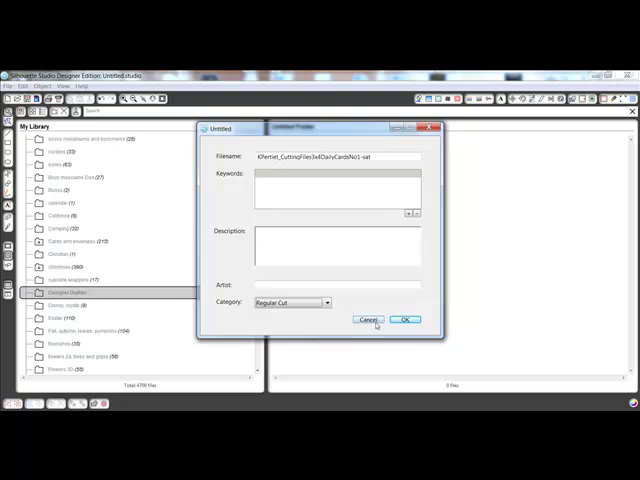
pyautogui.click(404, 320)
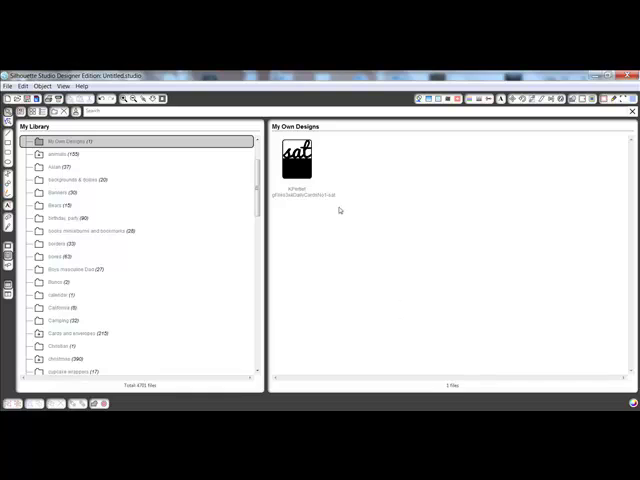
pyautogui.moveTo(296, 160)
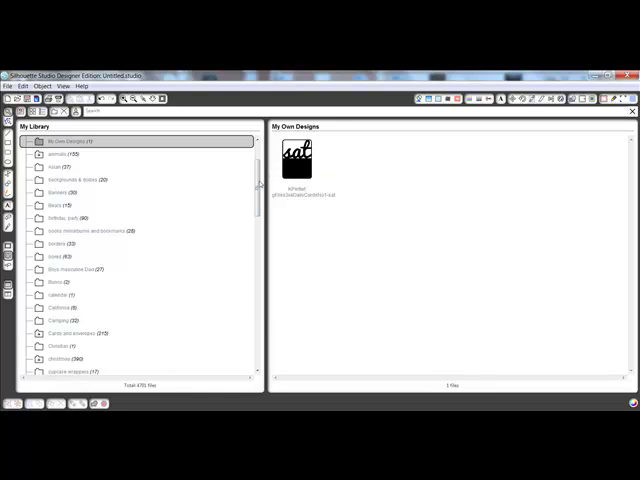
# Drag the imported design from My Own Designs onto the untitled folder.
pyautogui.scroll(-3)
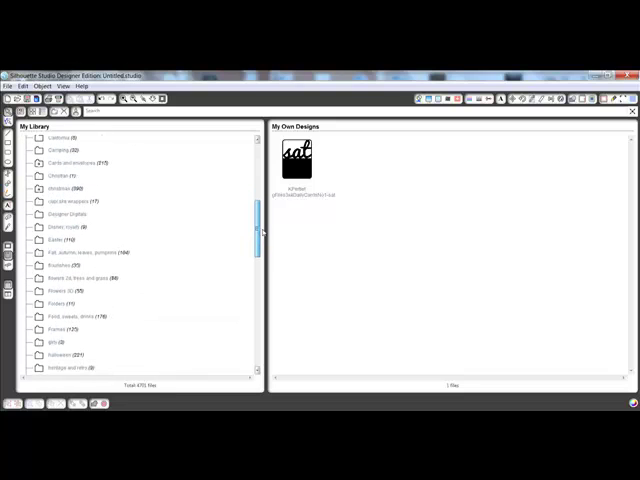
pyautogui.click(296, 162)
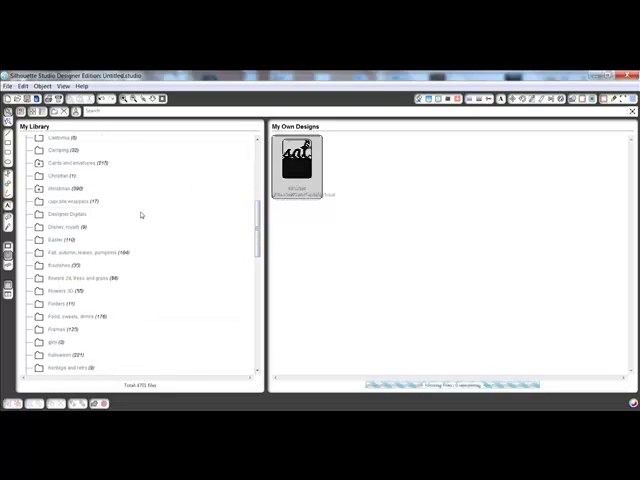
pyautogui.click(68, 214)
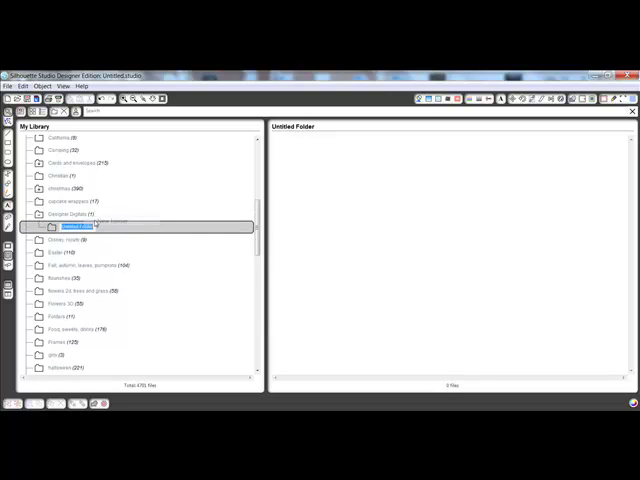
# Rename the folder Designer Digitals and add a designer-named subfolder for the design.
pyautogui.click(62, 212)
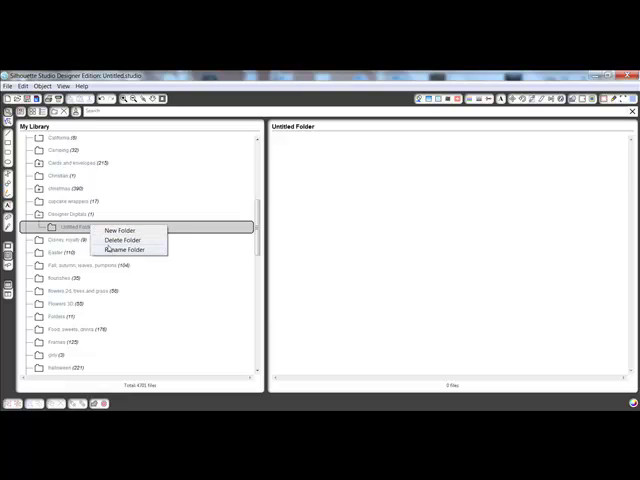
pyautogui.click(126, 250)
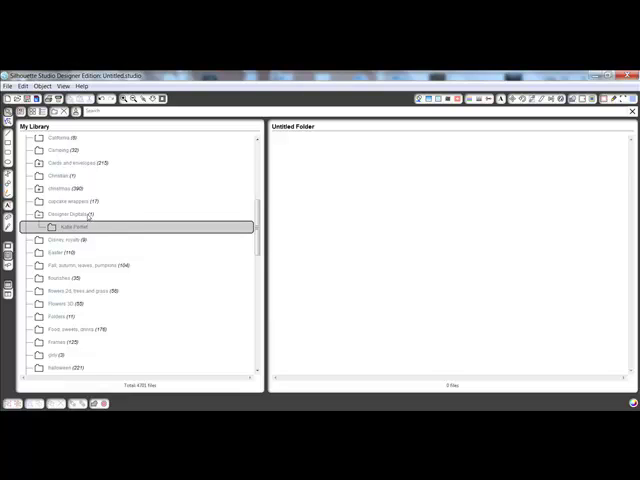
pyautogui.click(70, 214)
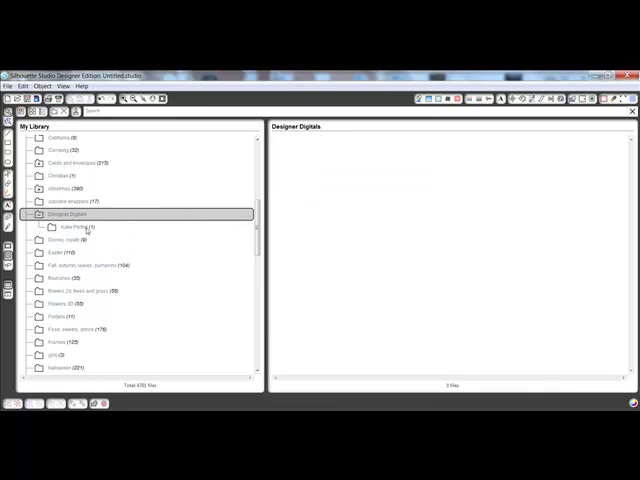
pyautogui.rightClick(72, 228)
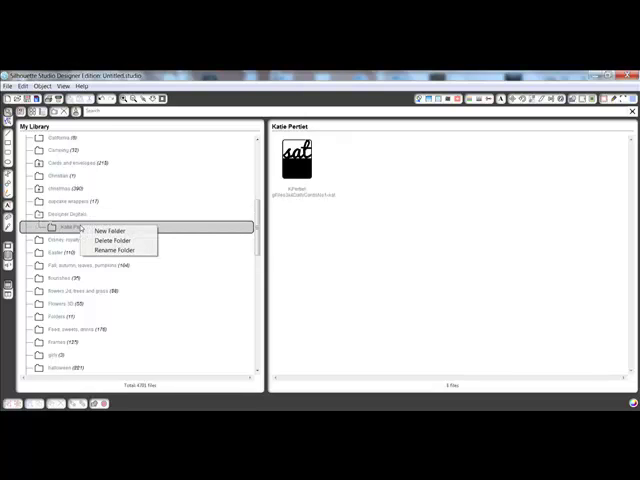